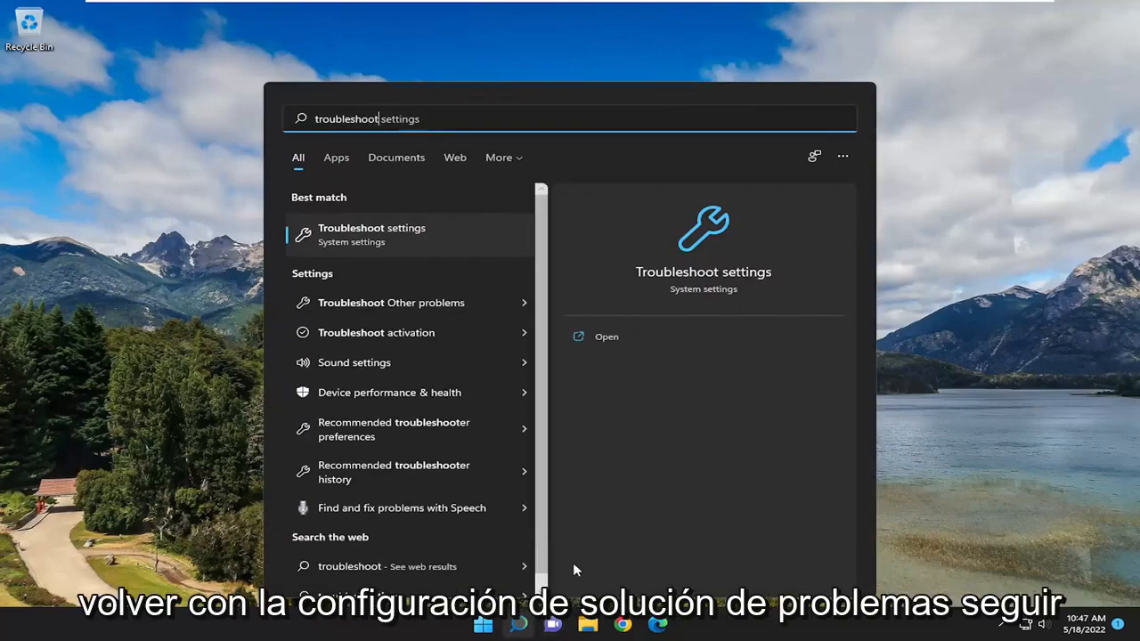
Step: Open the Troubleshoot settings page from the Windows Search results
click(606, 335)
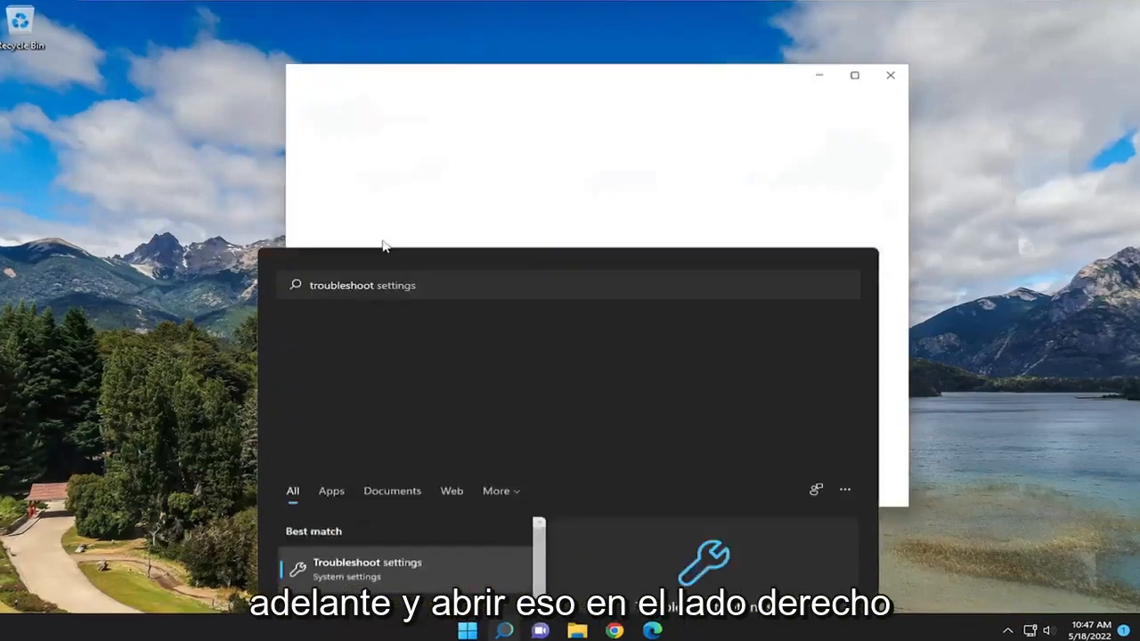
click(367, 569)
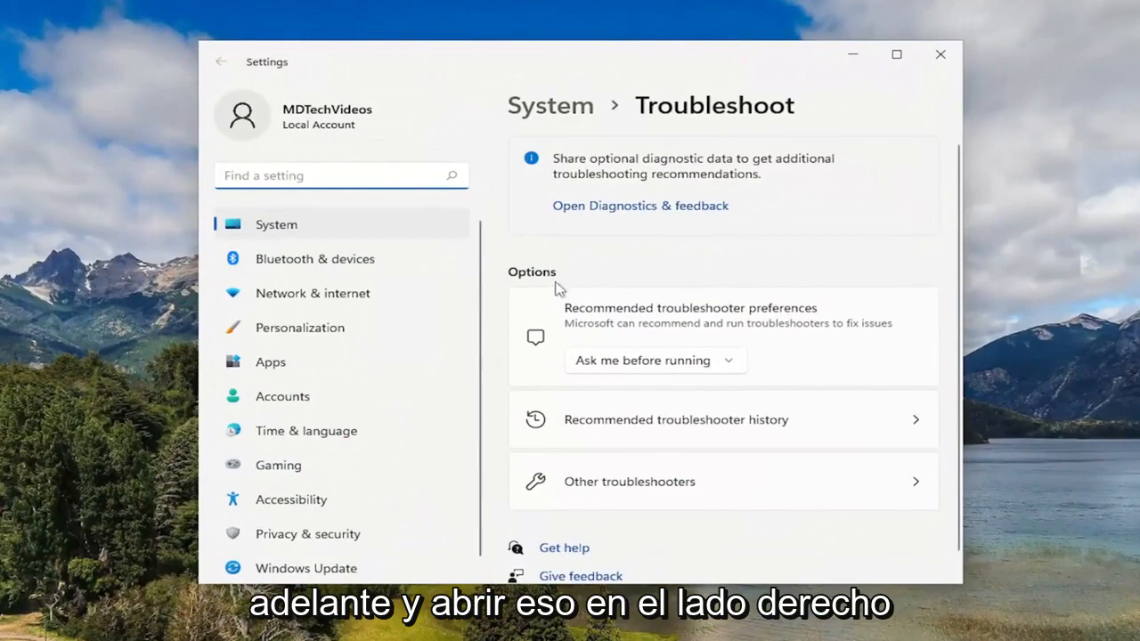
mouse_move(600, 488)
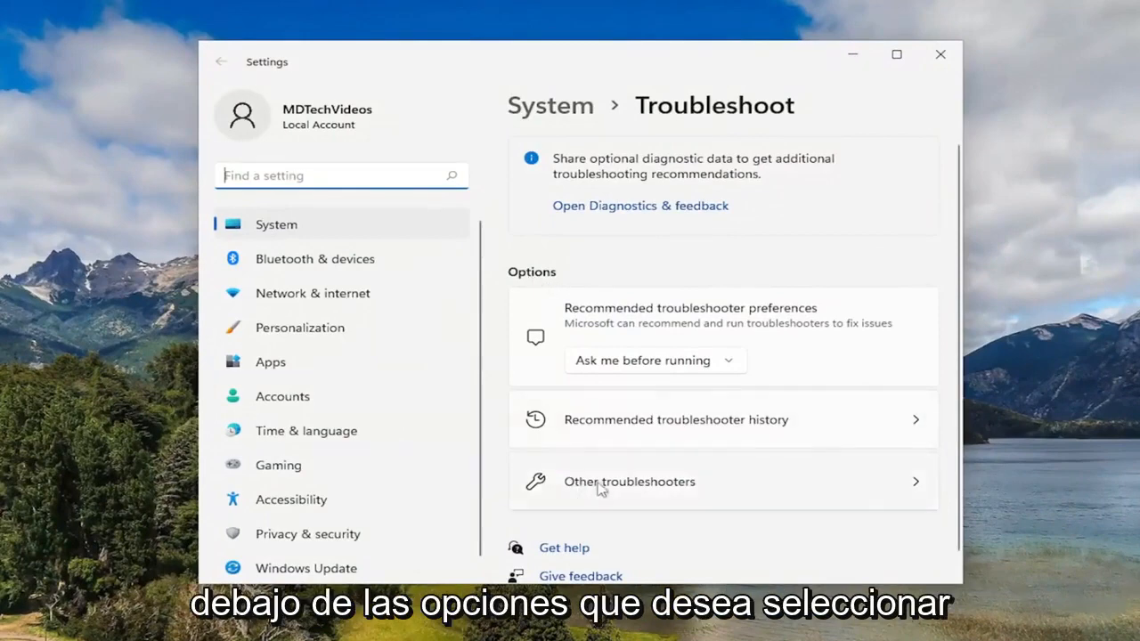
Step: Run the Windows Update troubleshooter from Other troubleshooters until it finishes
click(630, 482)
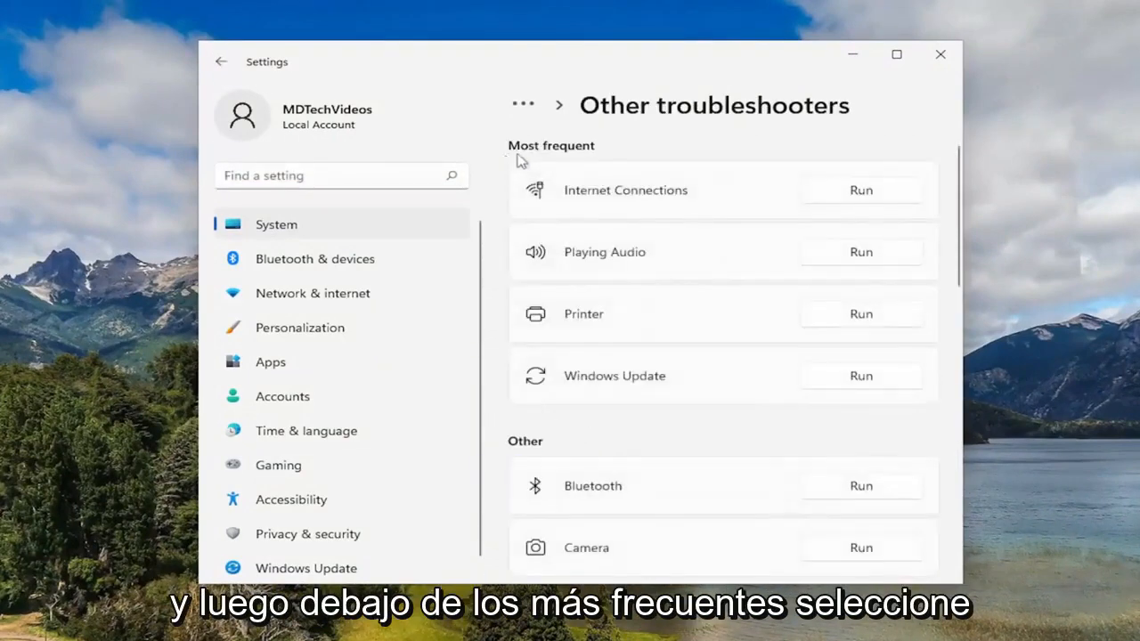
mouse_move(666, 385)
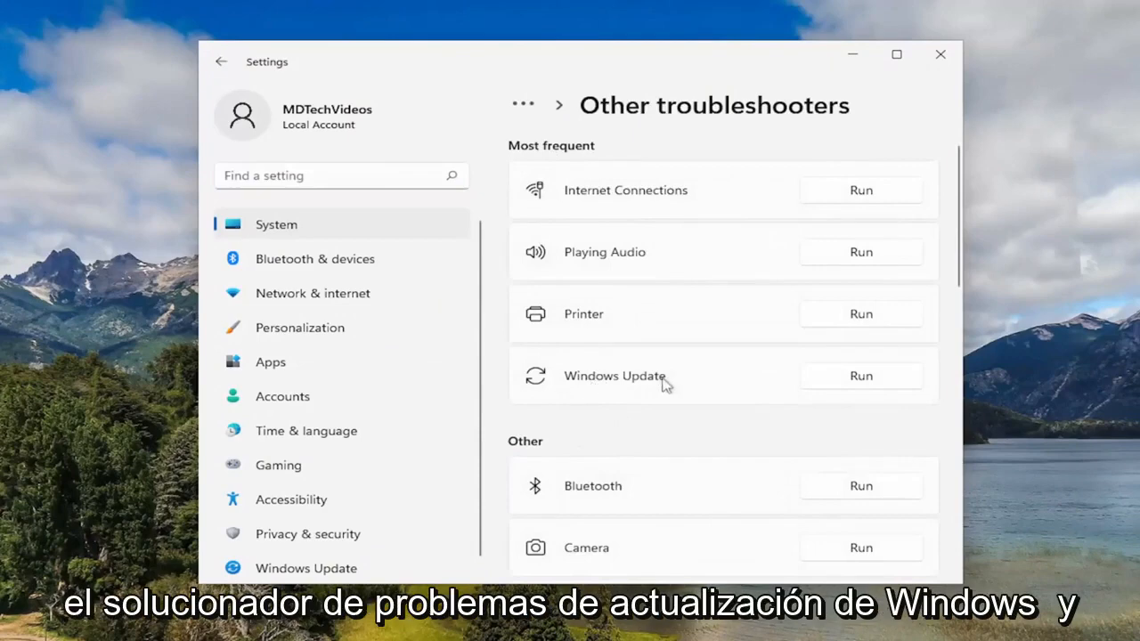
mouse_move(860, 375)
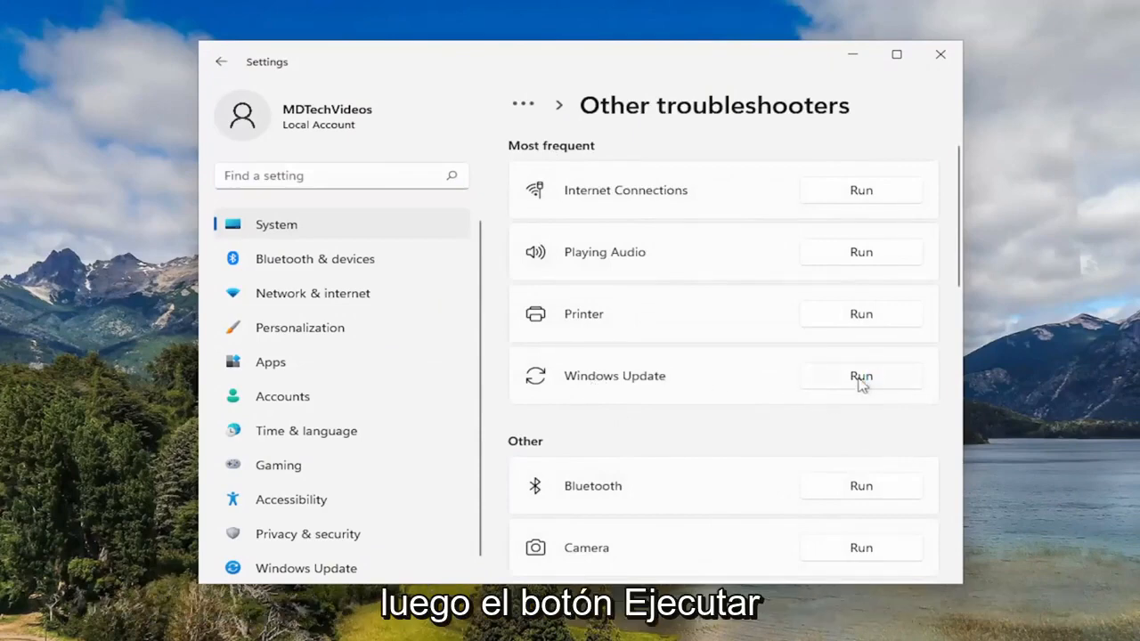
click(860, 376)
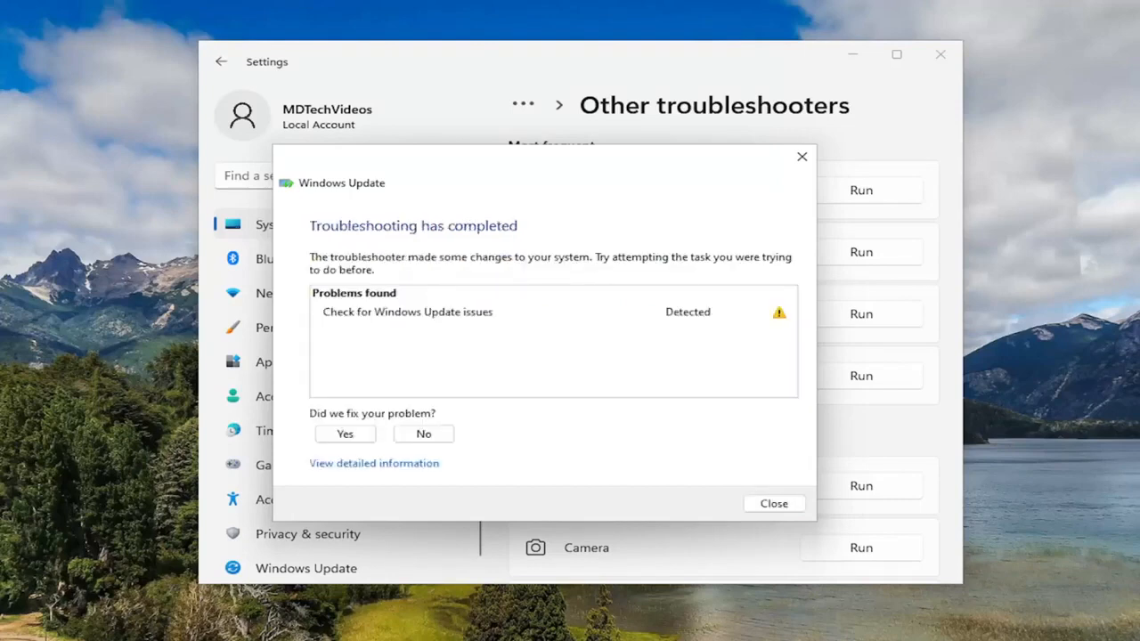
mouse_move(739, 471)
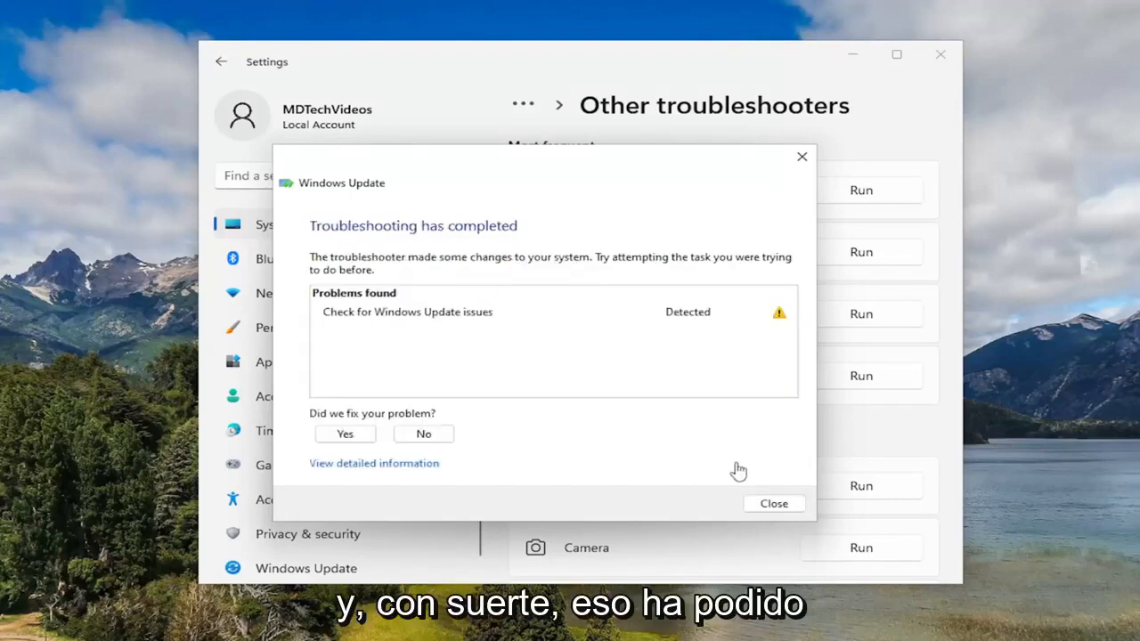
mouse_move(773, 503)
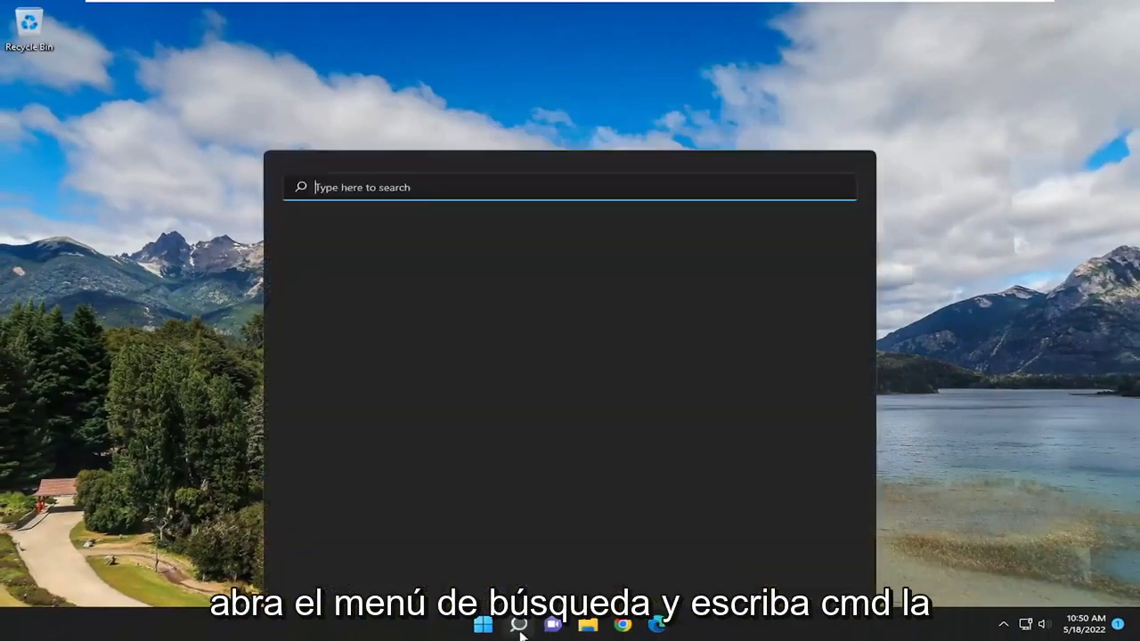
Step: Search for cmd and launch Command Prompt as administrator, approving the UAC prompt
text(cmd)
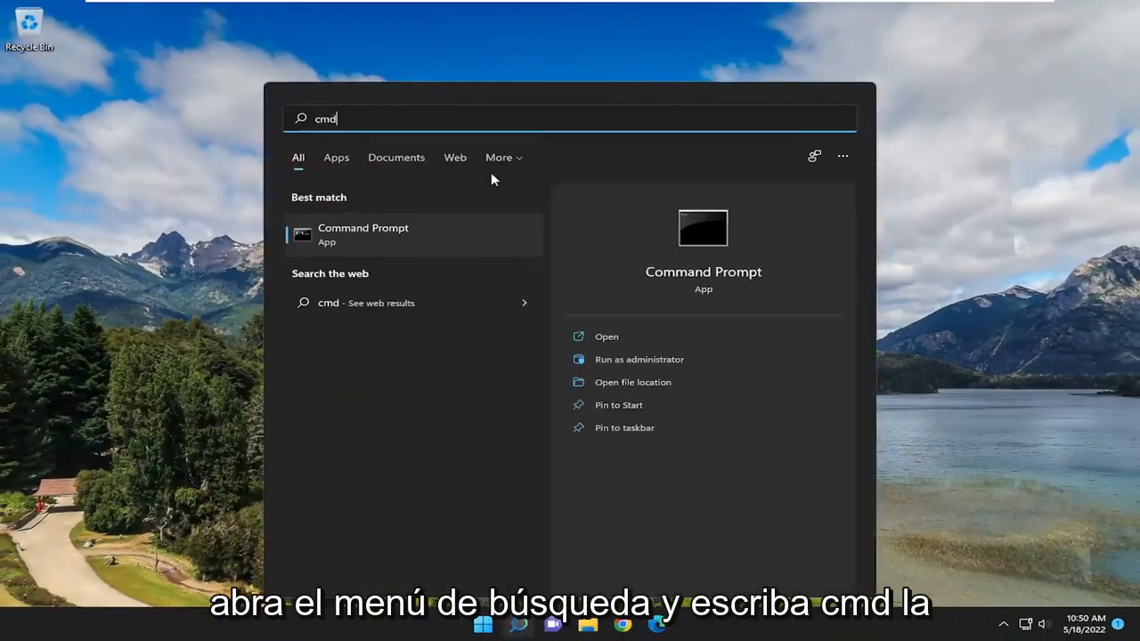
mouse_move(352, 251)
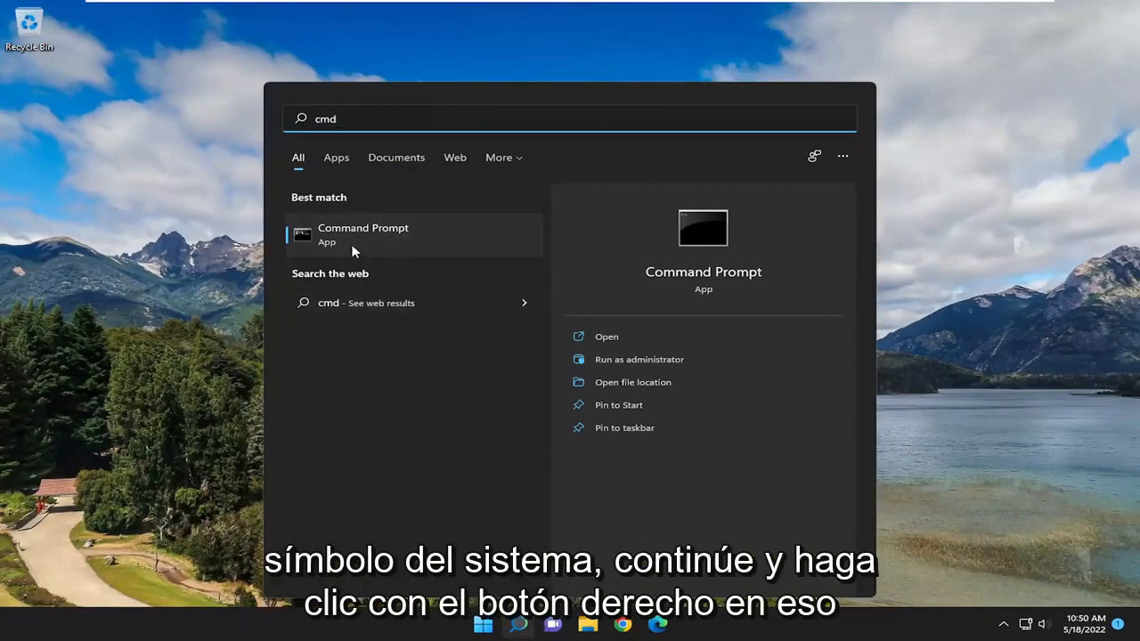
right_click(362, 233)
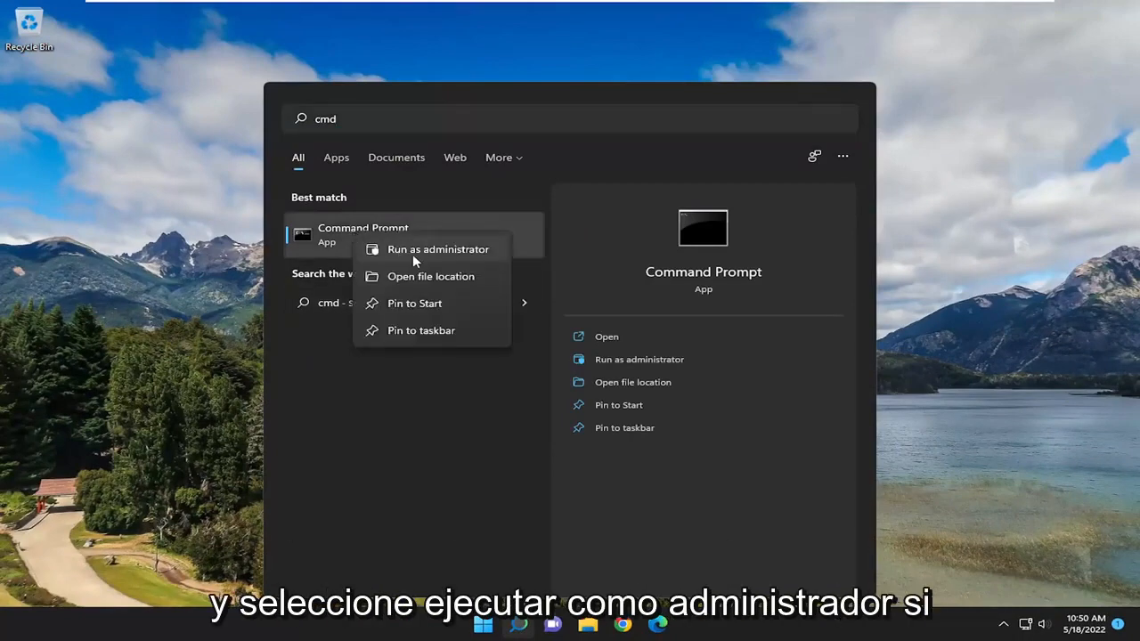
click(437, 249)
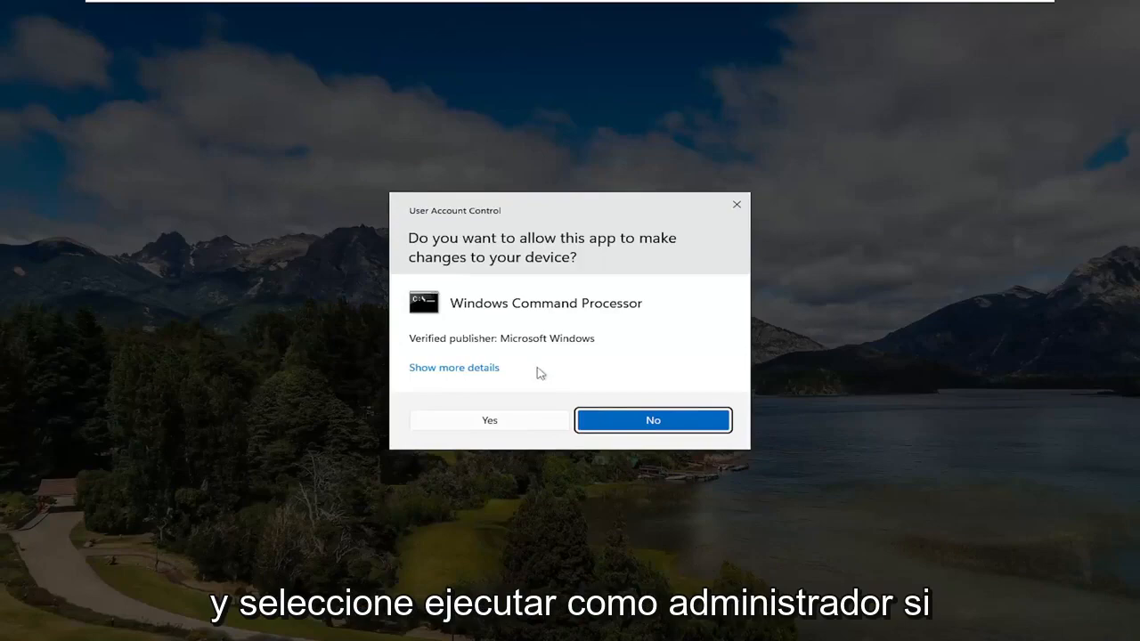
click(488, 420)
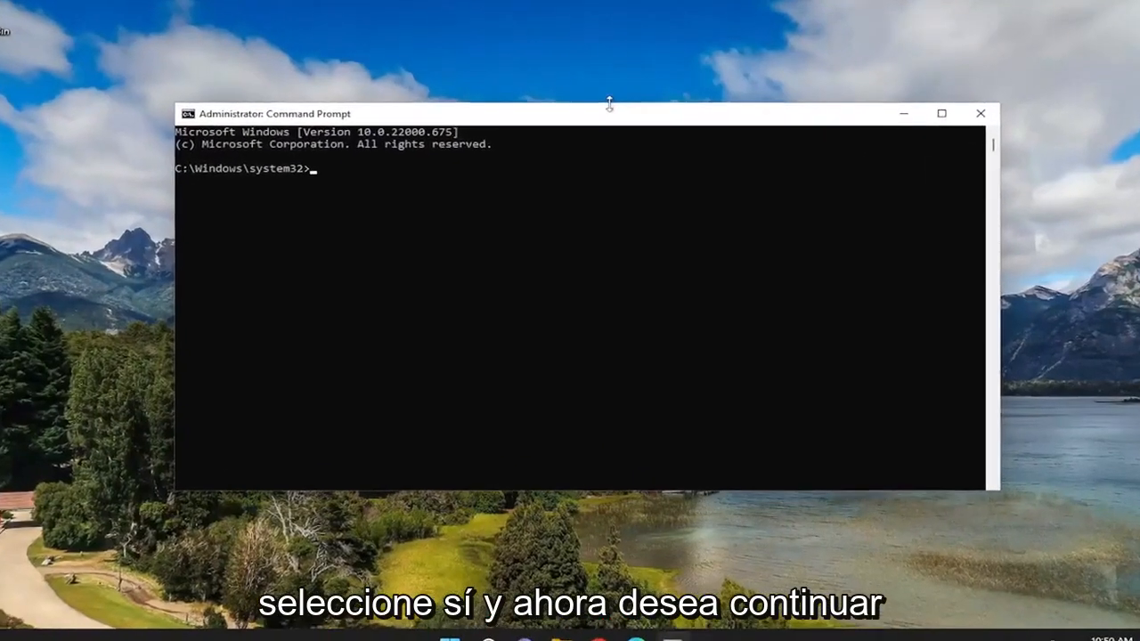
Step: Enter the sfc /scannow command at the administrator prompt
text(sfc)
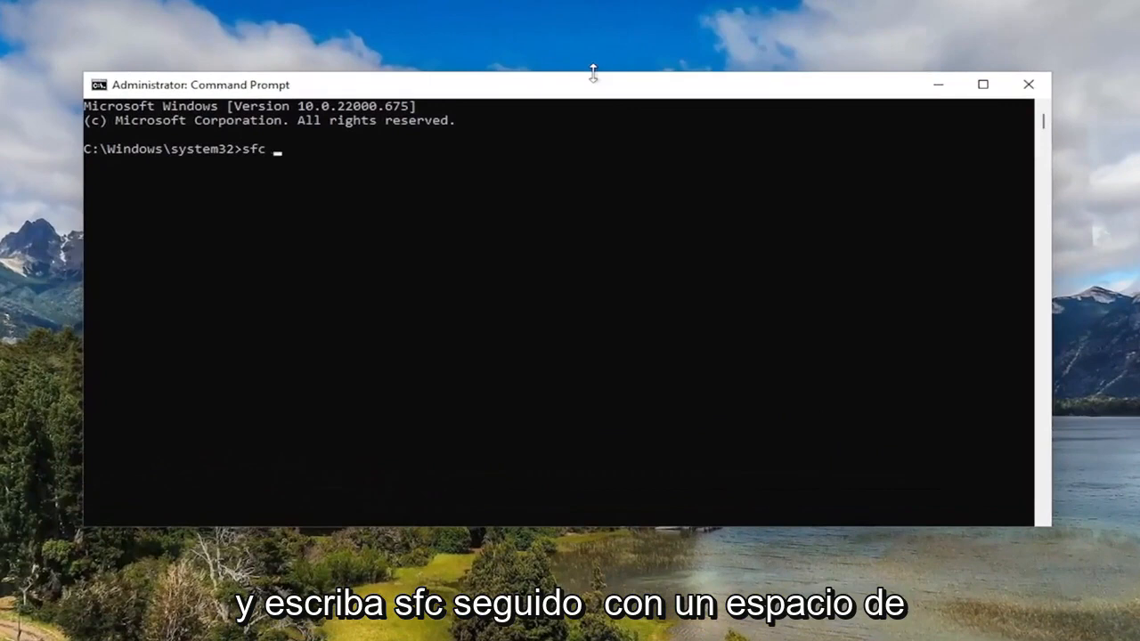
text(/scannow)
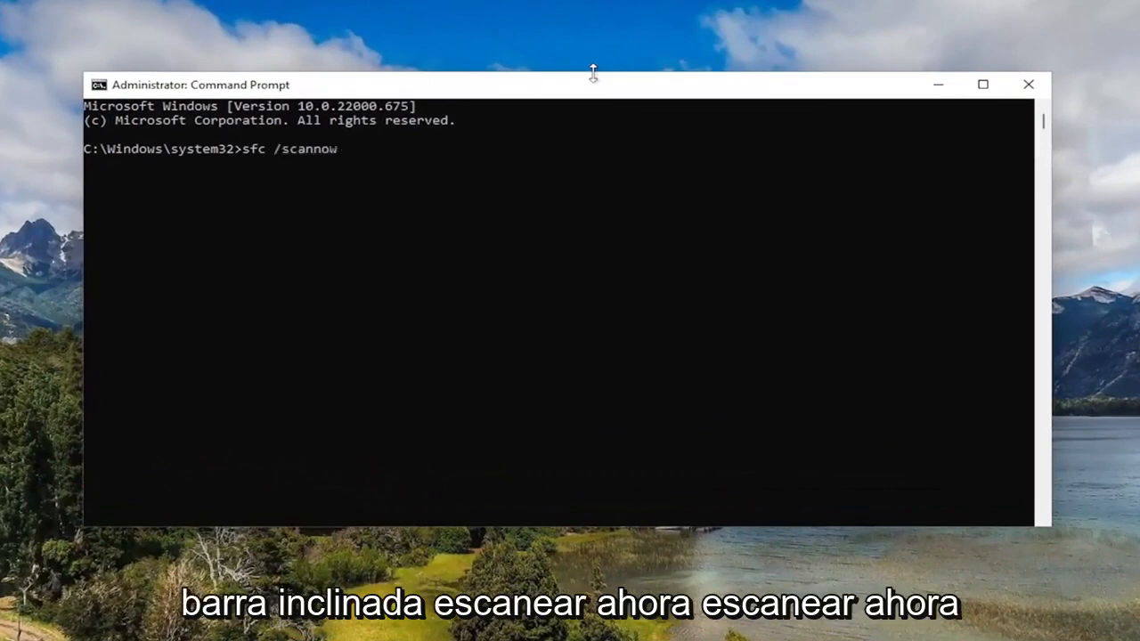
mouse_move(305, 156)
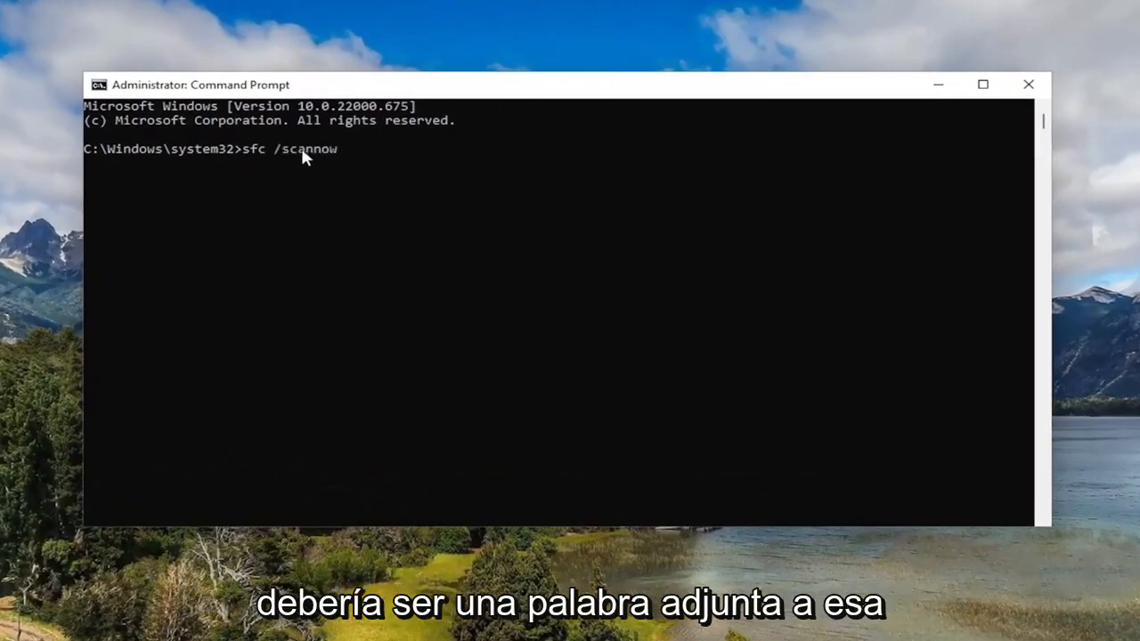
mouse_move(262, 234)
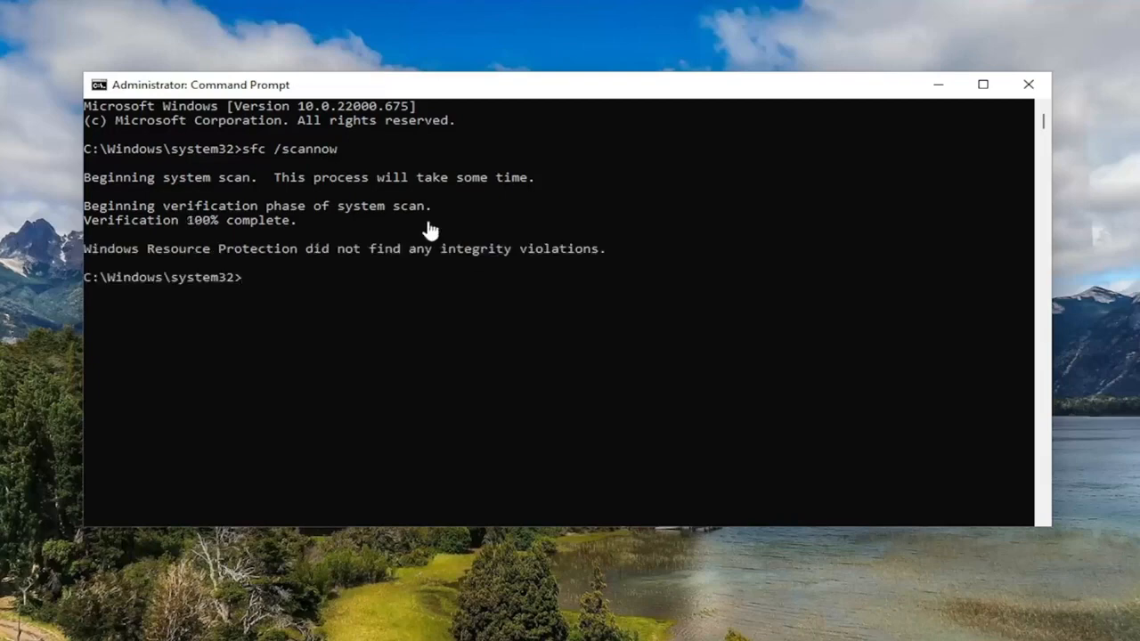
Step: Close Command Prompt and restart Windows
click(1028, 84)
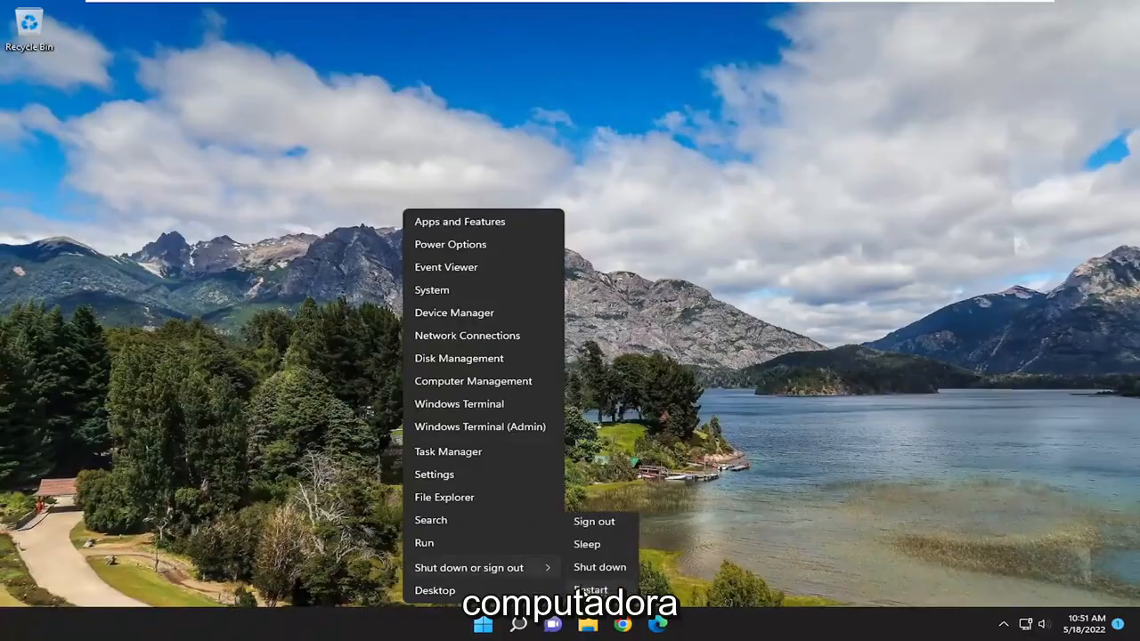
click(590, 590)
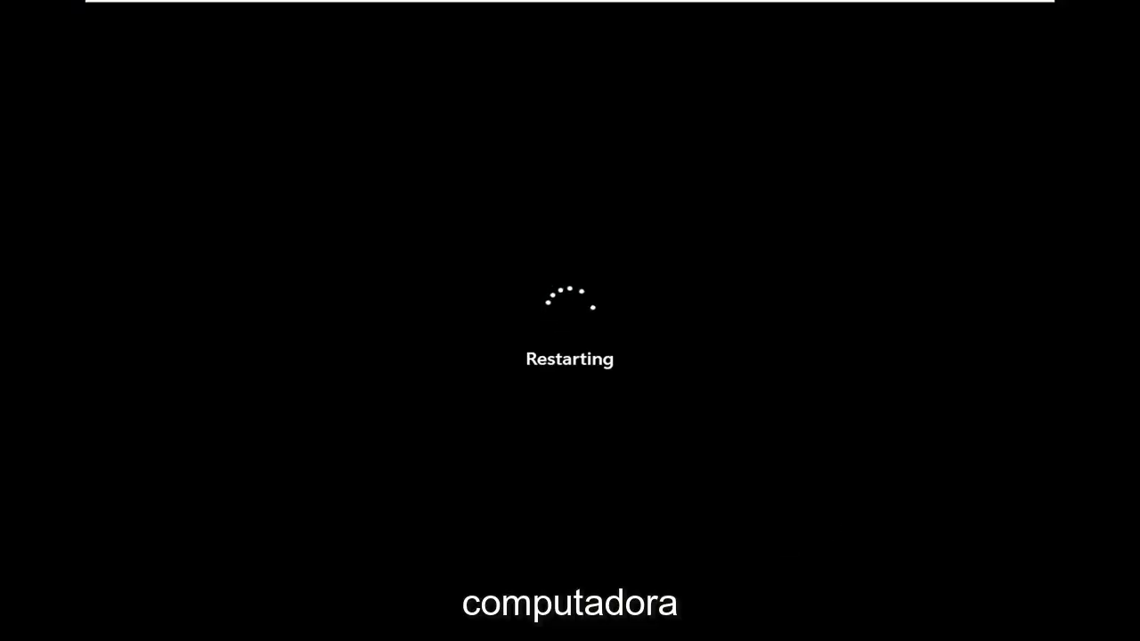